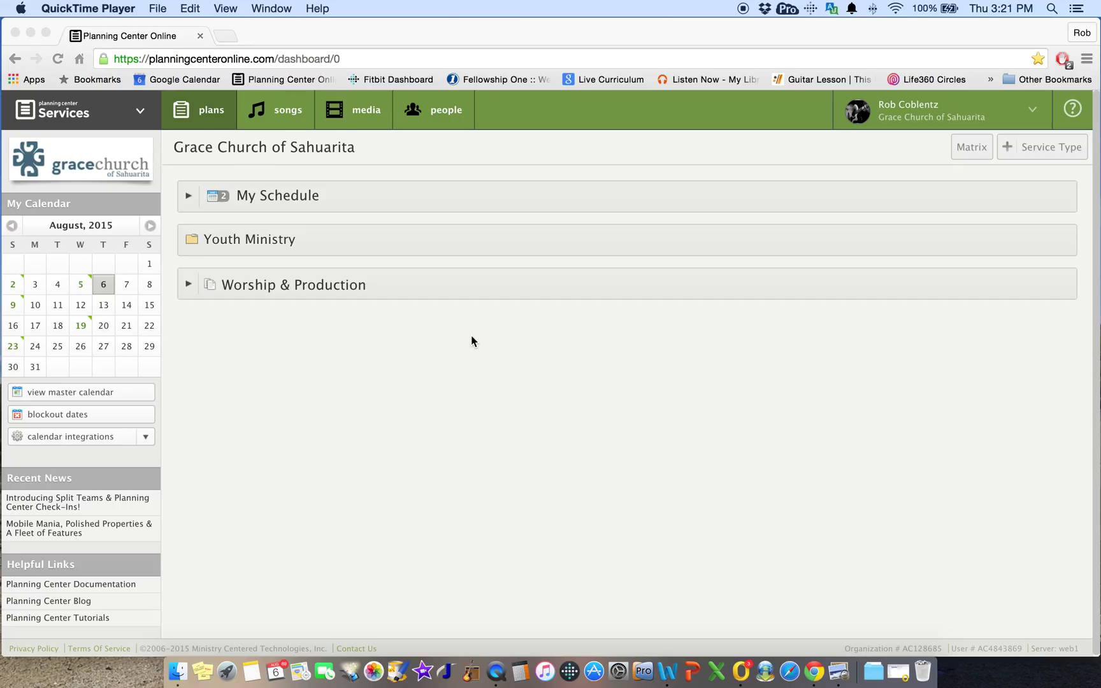
pyautogui.moveTo(477, 334)
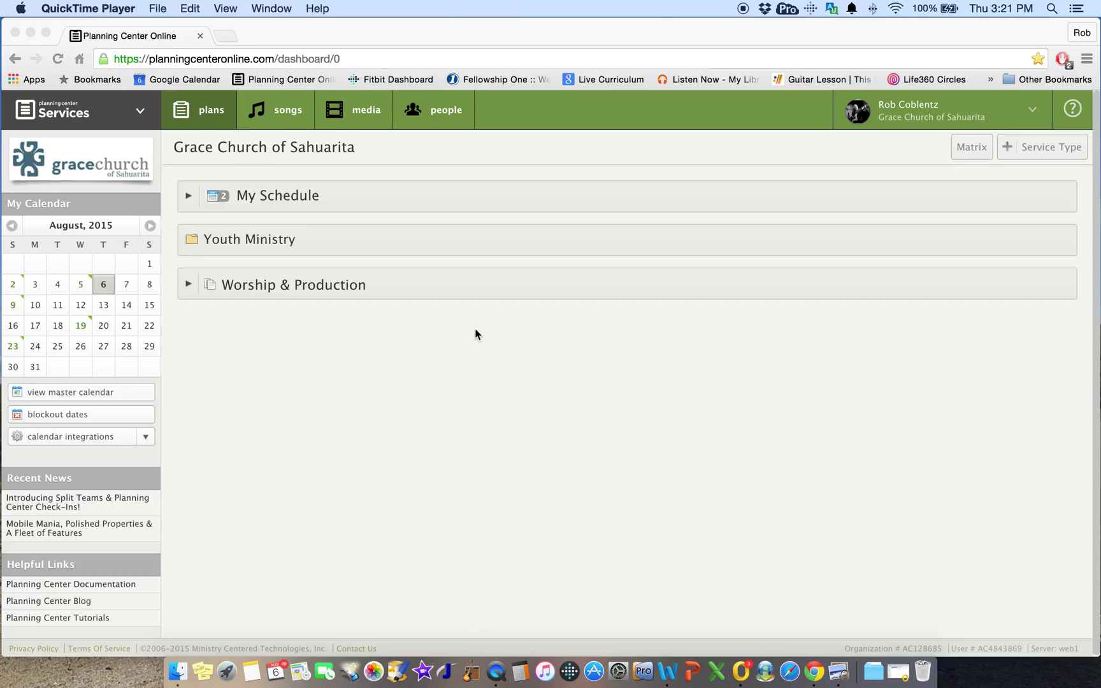
pyautogui.moveTo(394, 270)
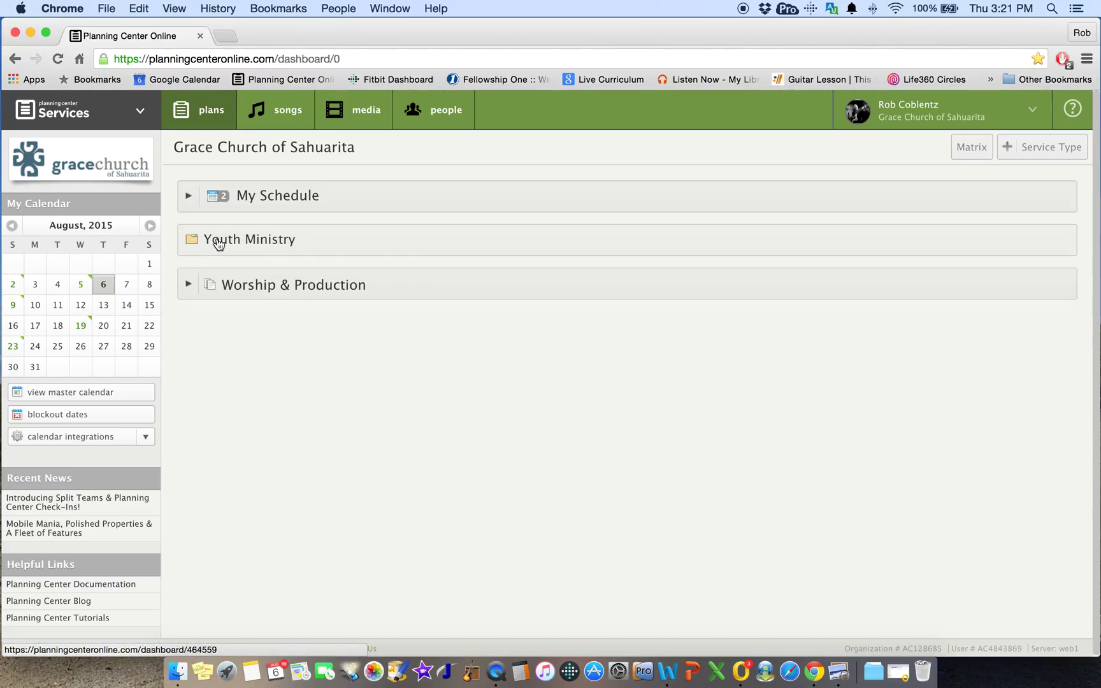
# - Expand Youth Ministry's Inside Out service type and scroll to the November 2015 plans
pyautogui.click(250, 239)
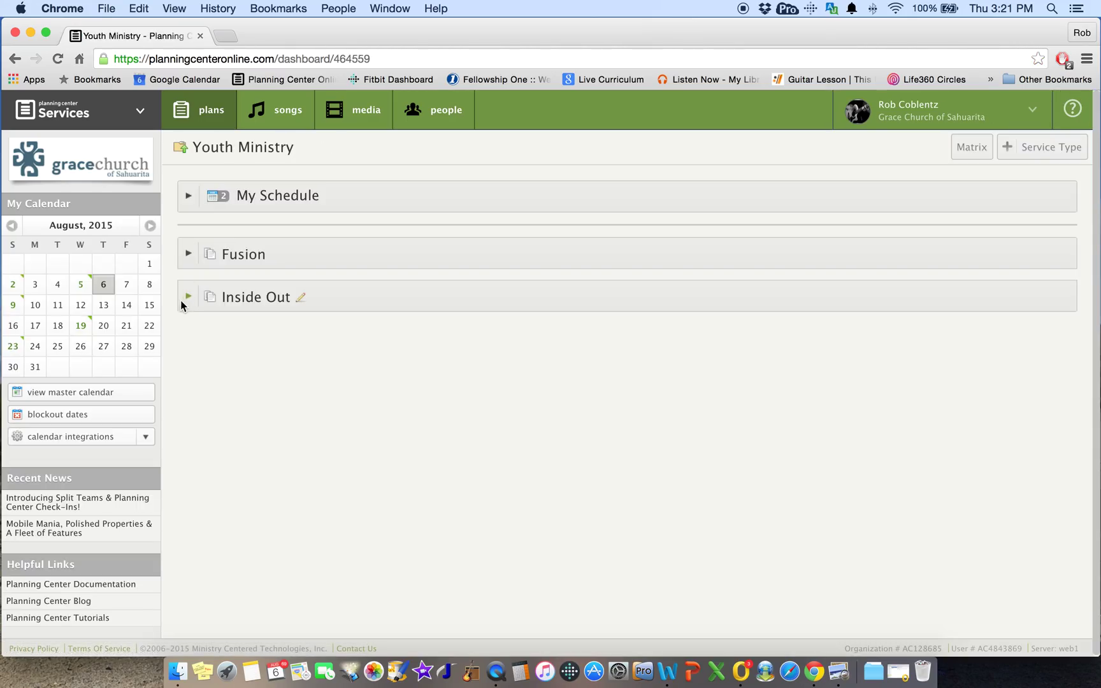
pyautogui.click(188, 297)
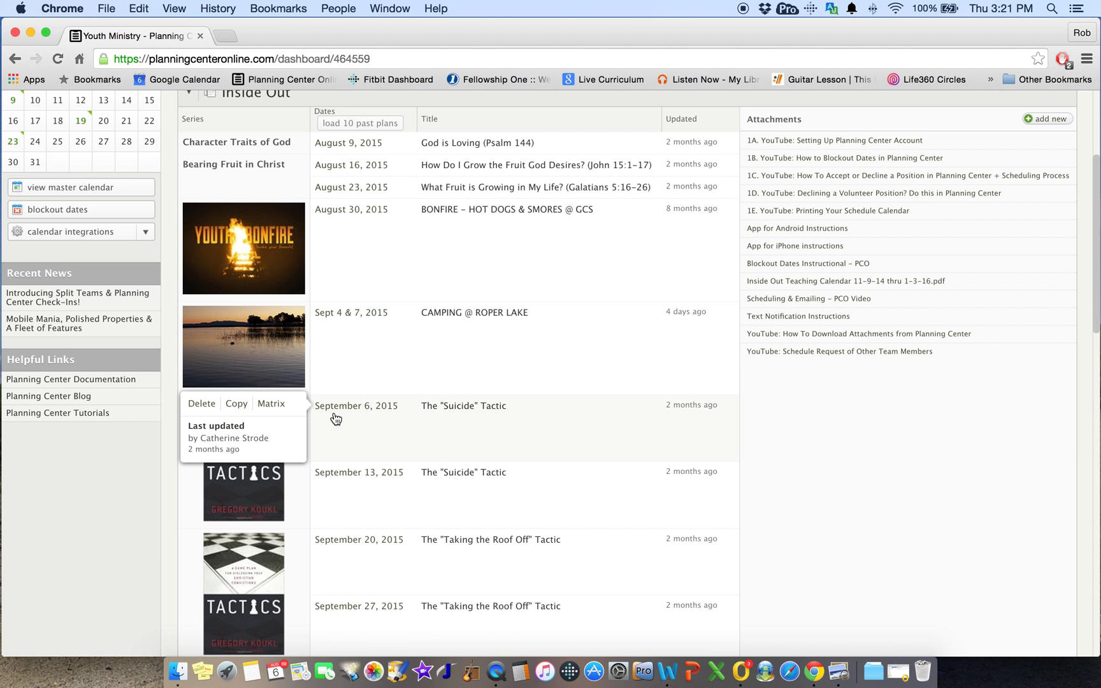
pyautogui.scroll(-3)
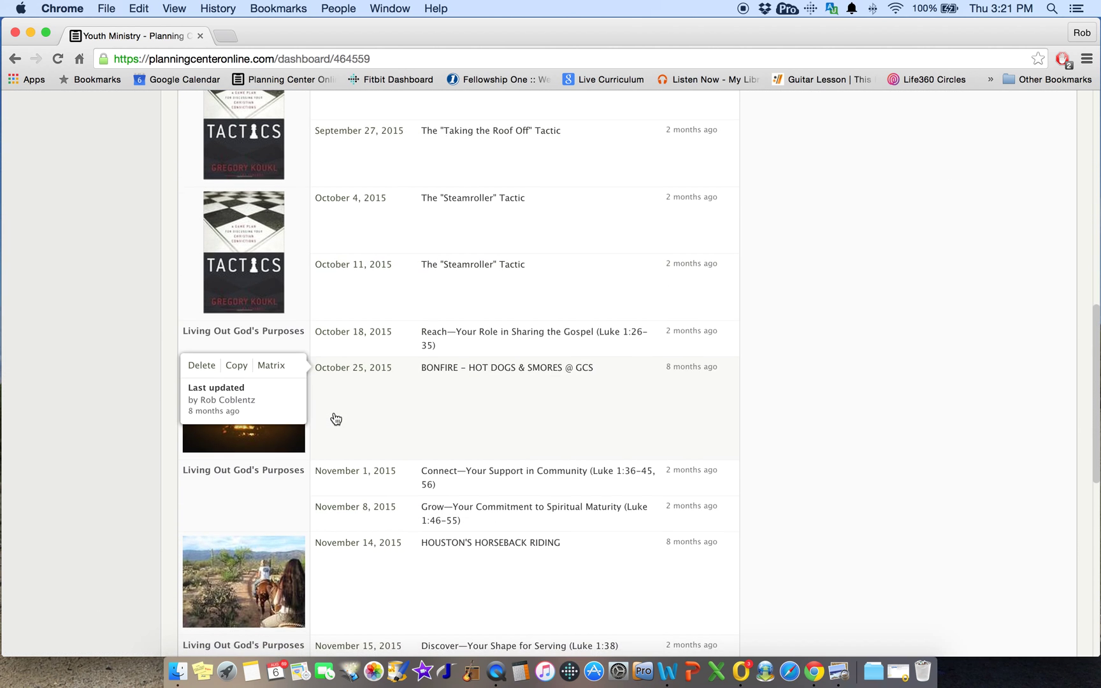
pyautogui.scroll(-3)
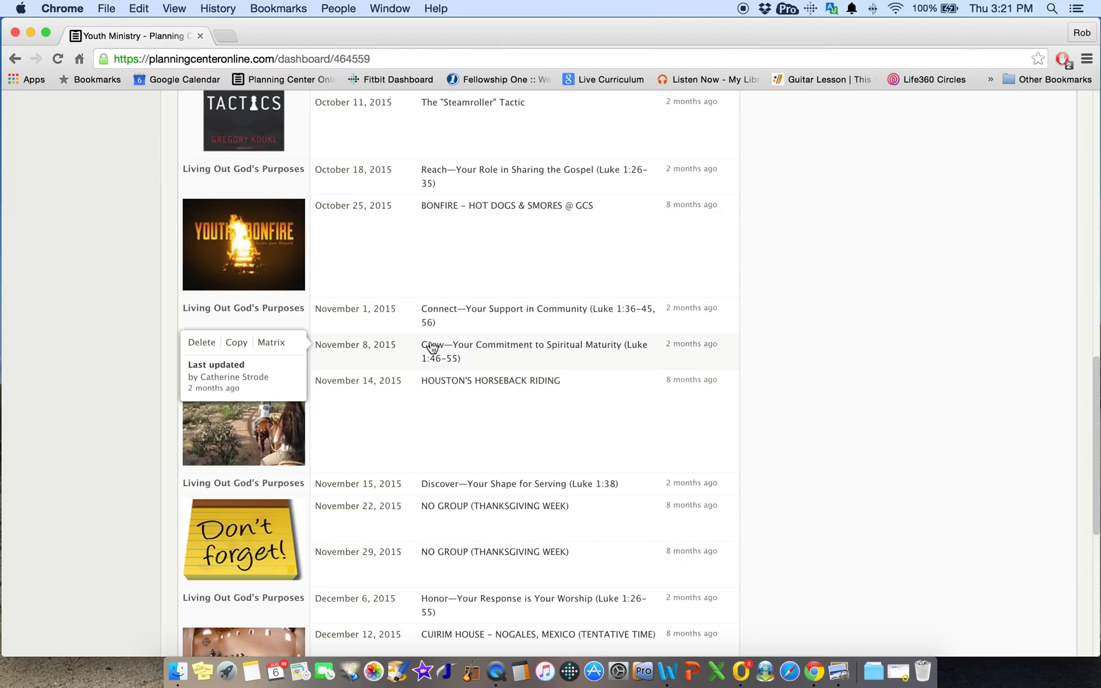
pyautogui.moveTo(351, 360)
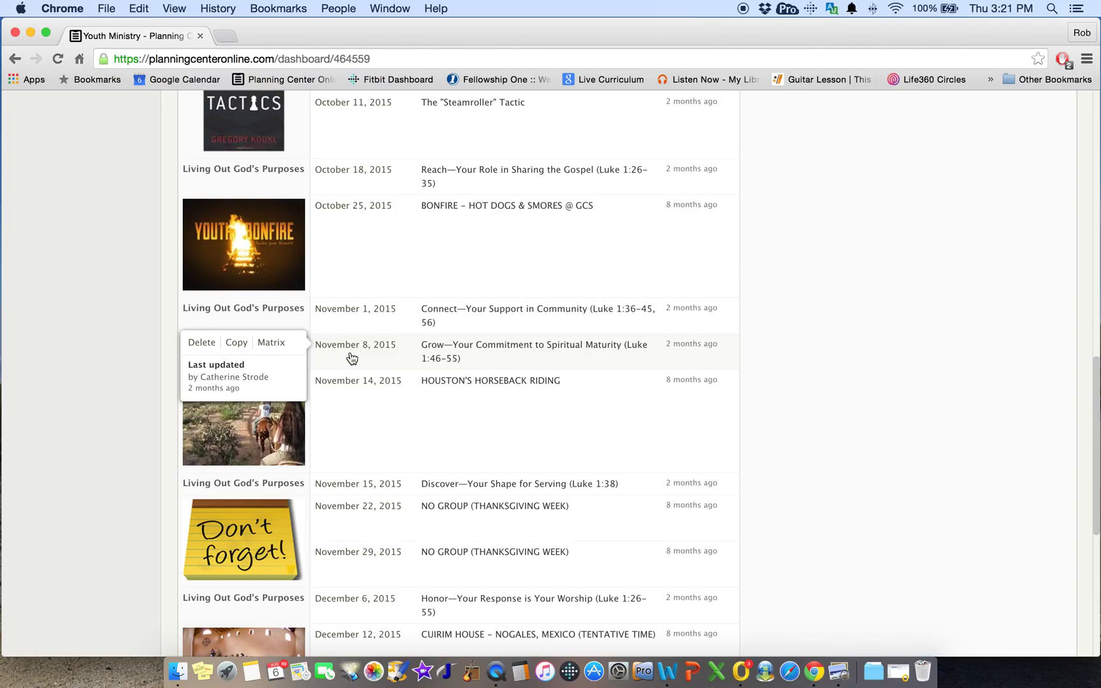
pyautogui.moveTo(361, 359)
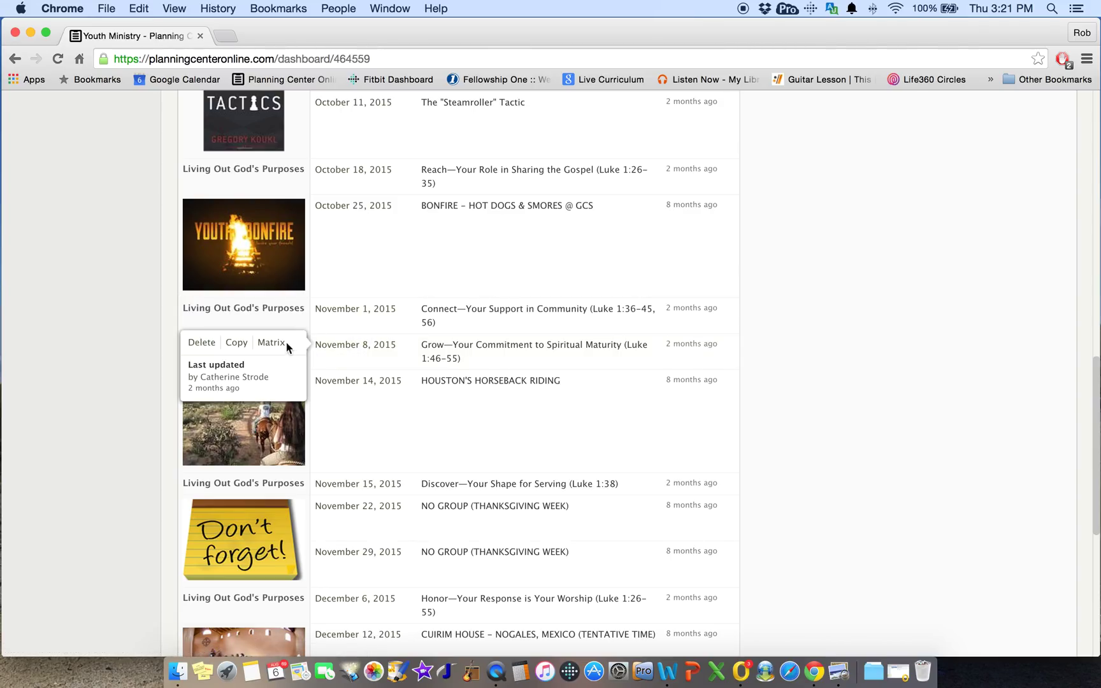
pyautogui.moveTo(271, 346)
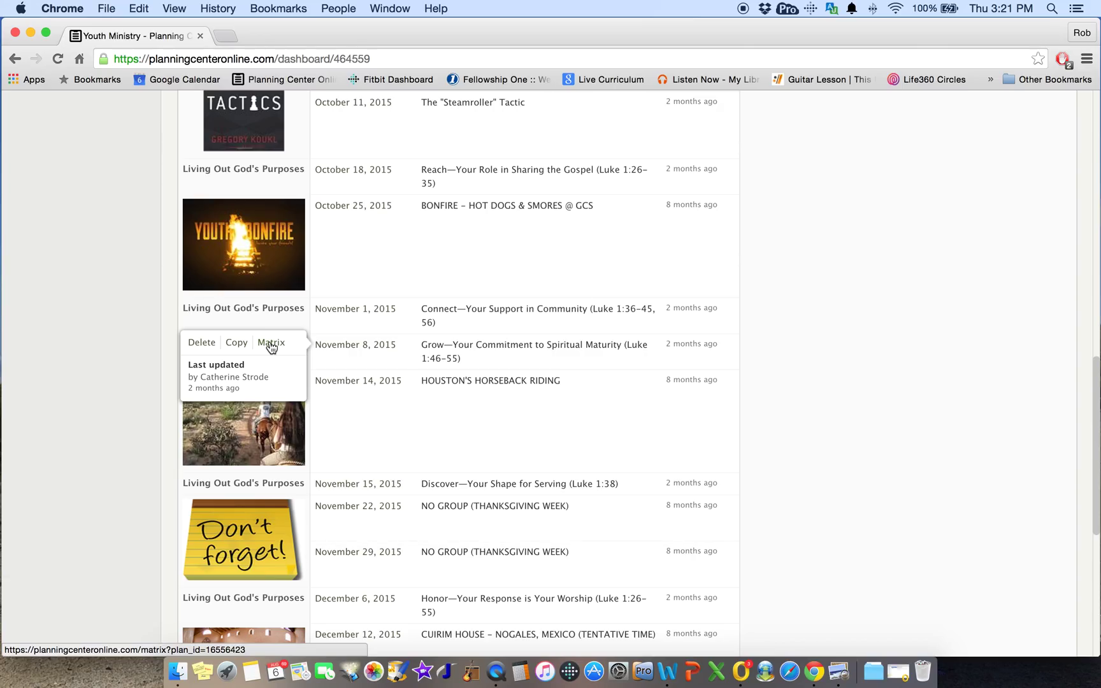
# - Show the November 2015 Inside Out plans in Matrix view via the November 8 plan's popup
pyautogui.click(272, 343)
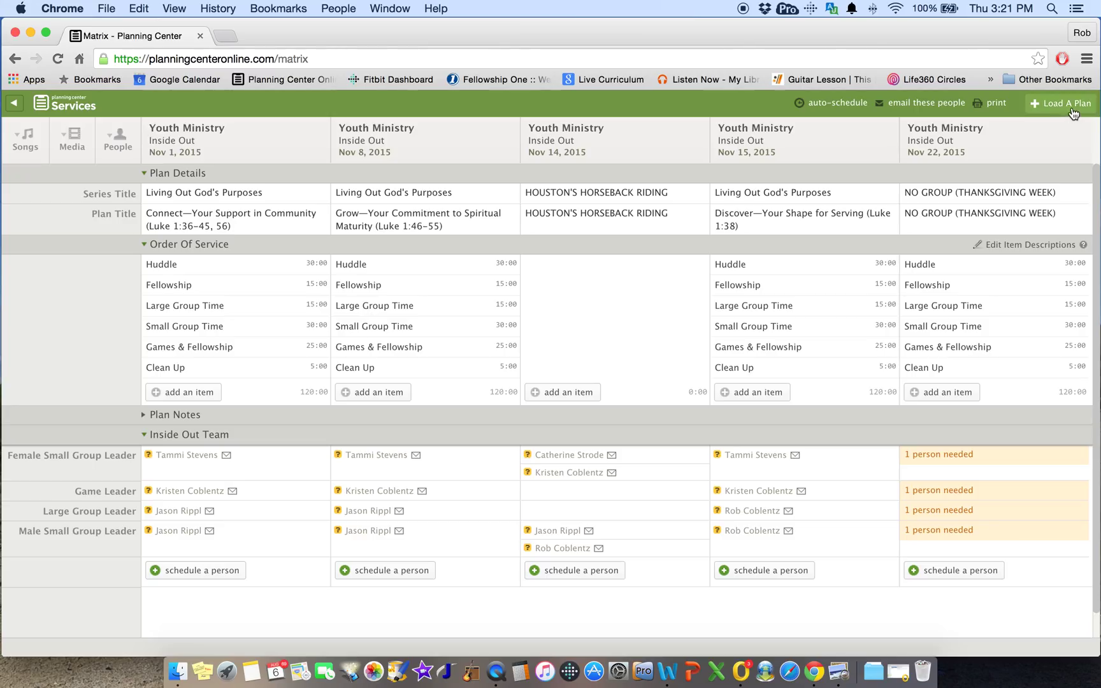
# - Load the November 29, 2015 Inside Out plan into the matrix as a sixth column
pyautogui.click(1067, 102)
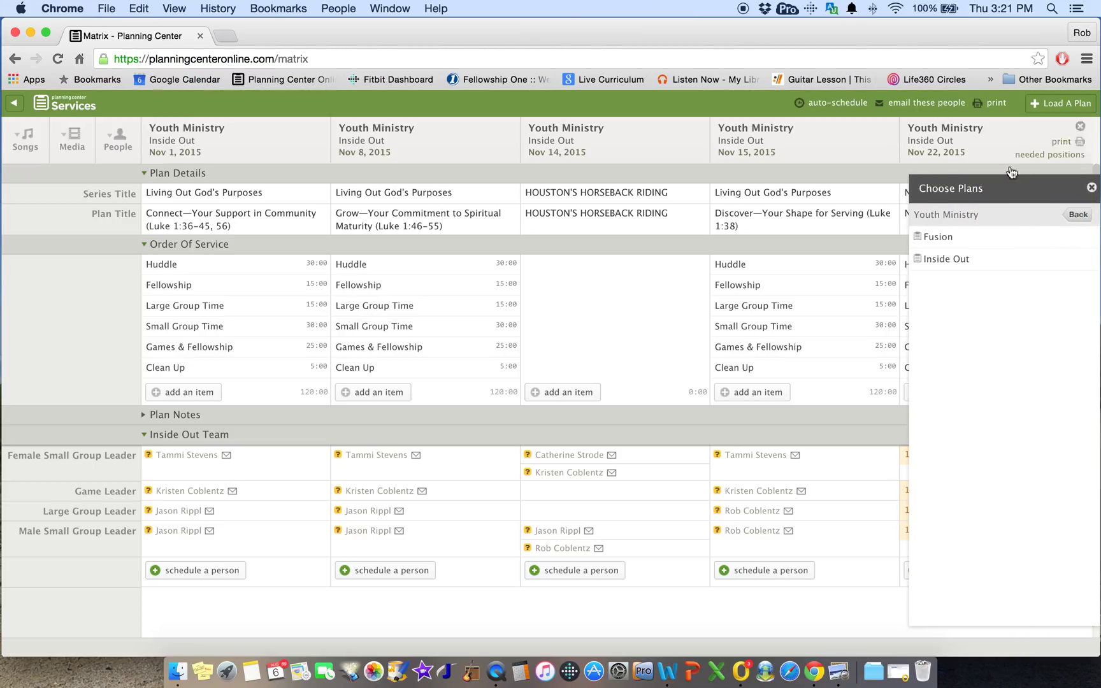
pyautogui.click(946, 258)
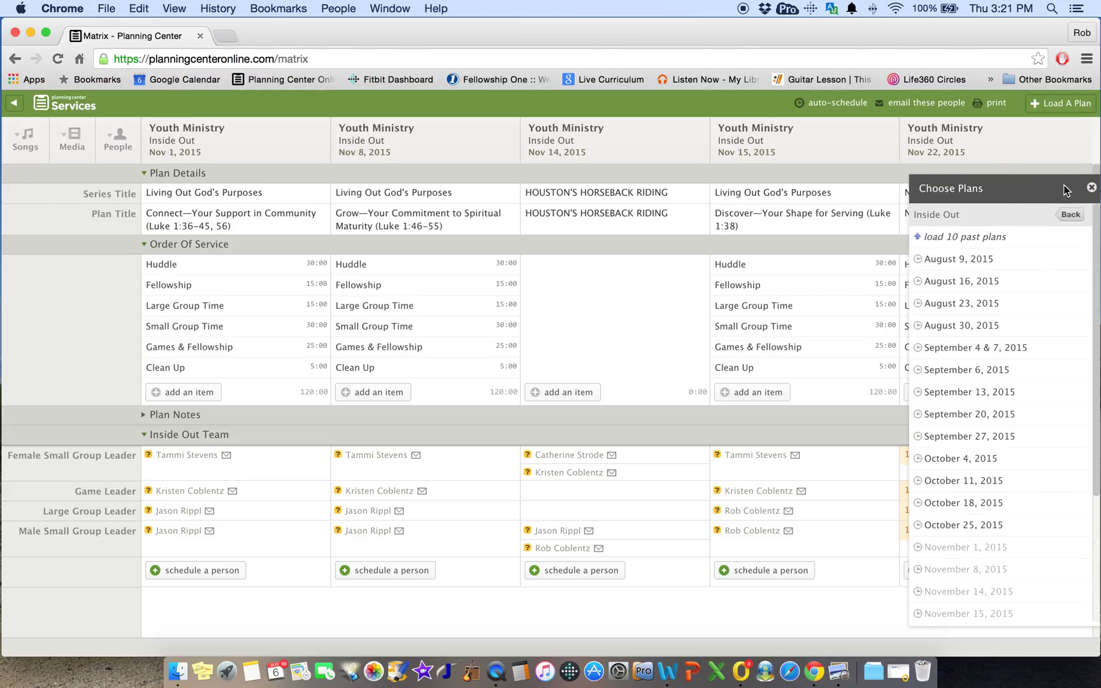
pyautogui.moveTo(999, 566)
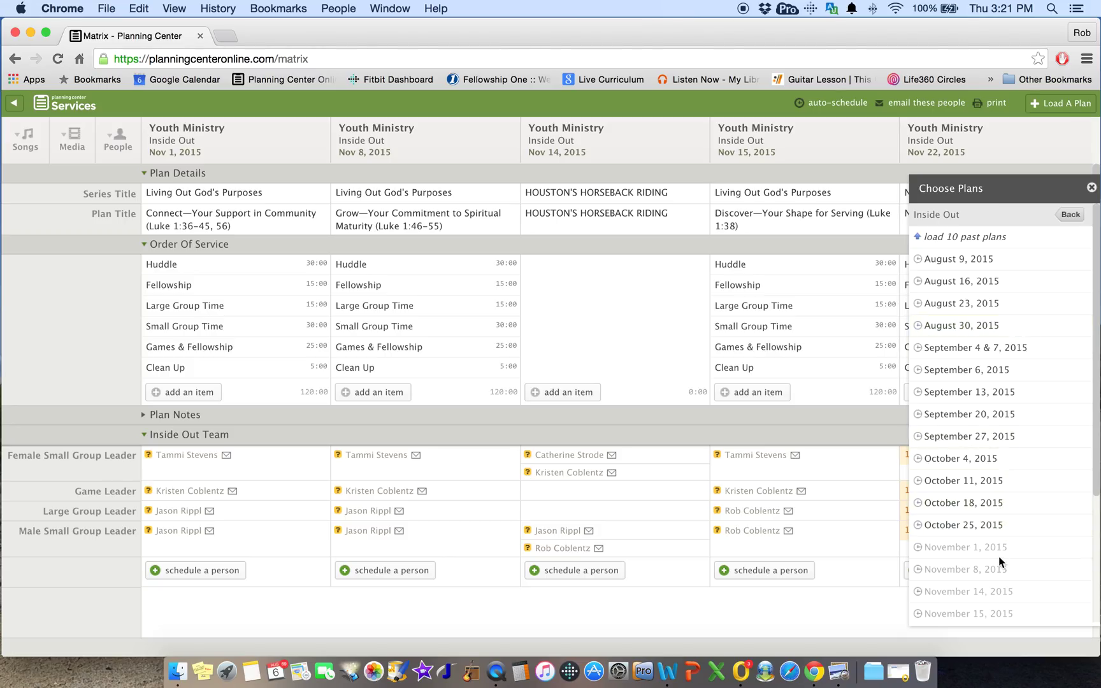
pyautogui.scroll(-3)
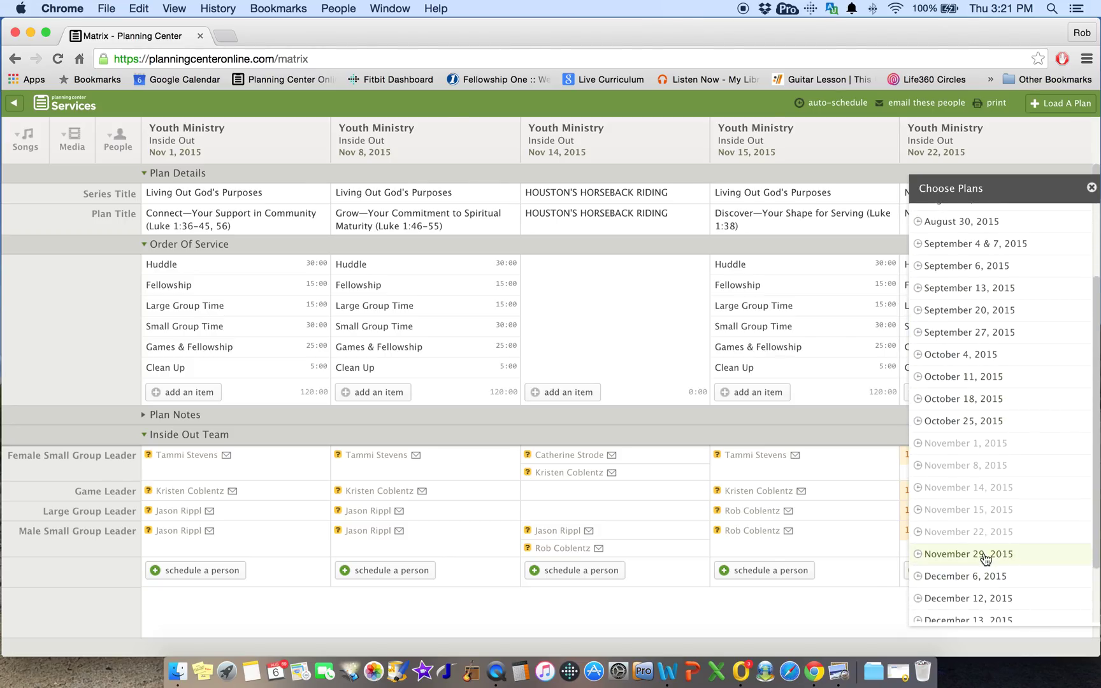
pyautogui.click(968, 554)
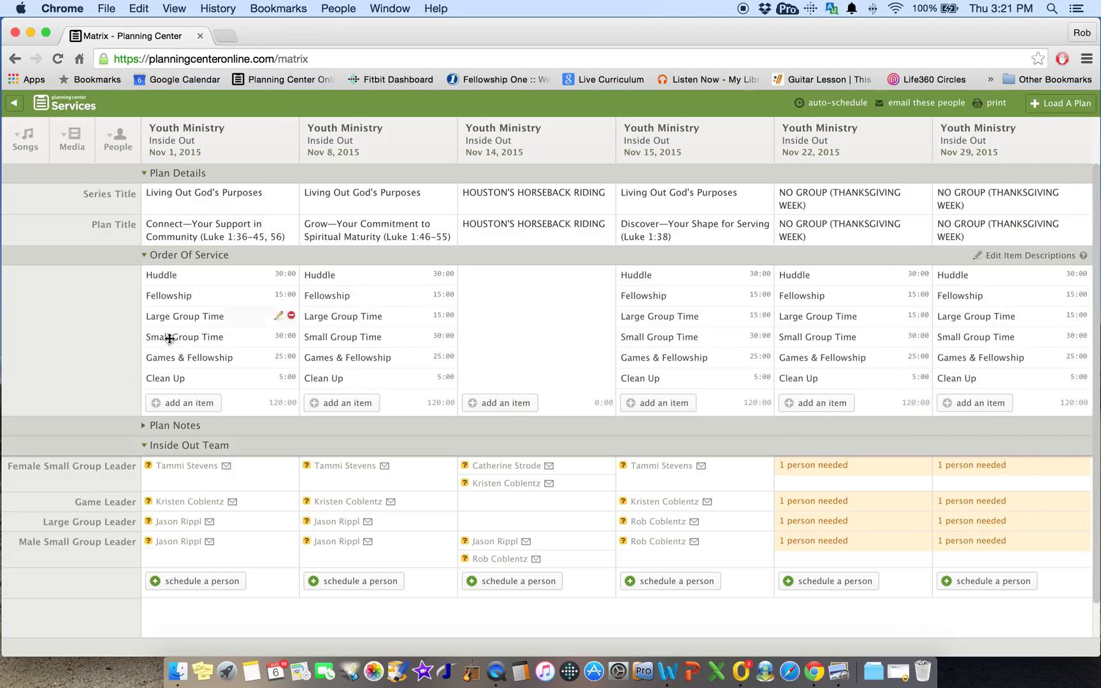
pyautogui.moveTo(786, 623)
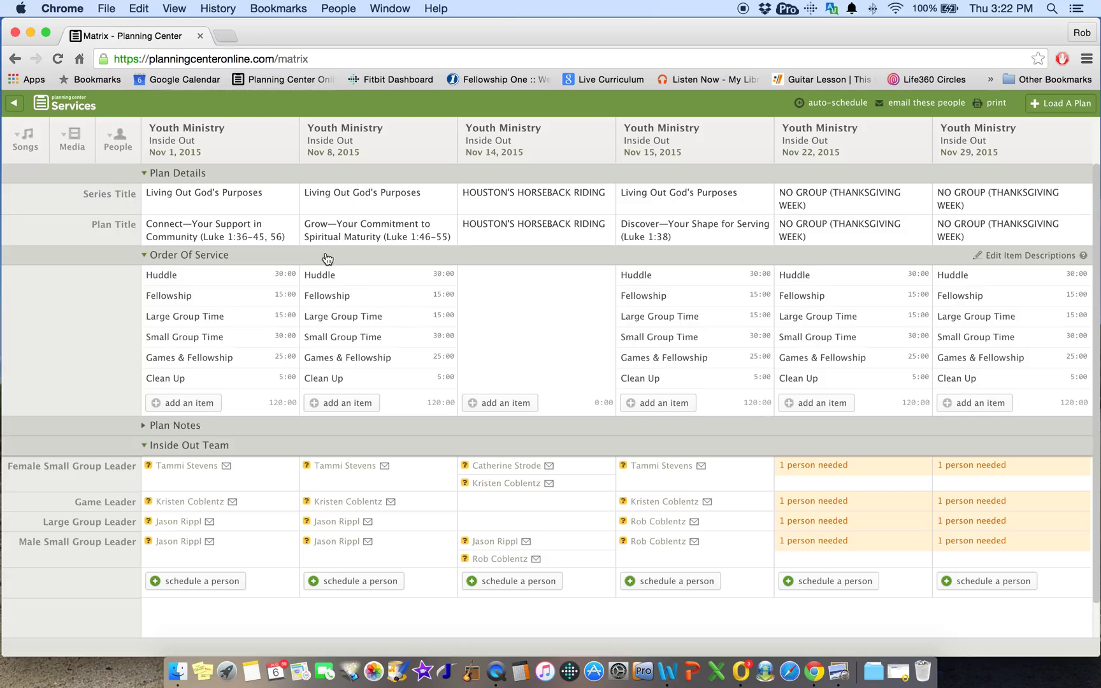
pyautogui.moveTo(73, 478)
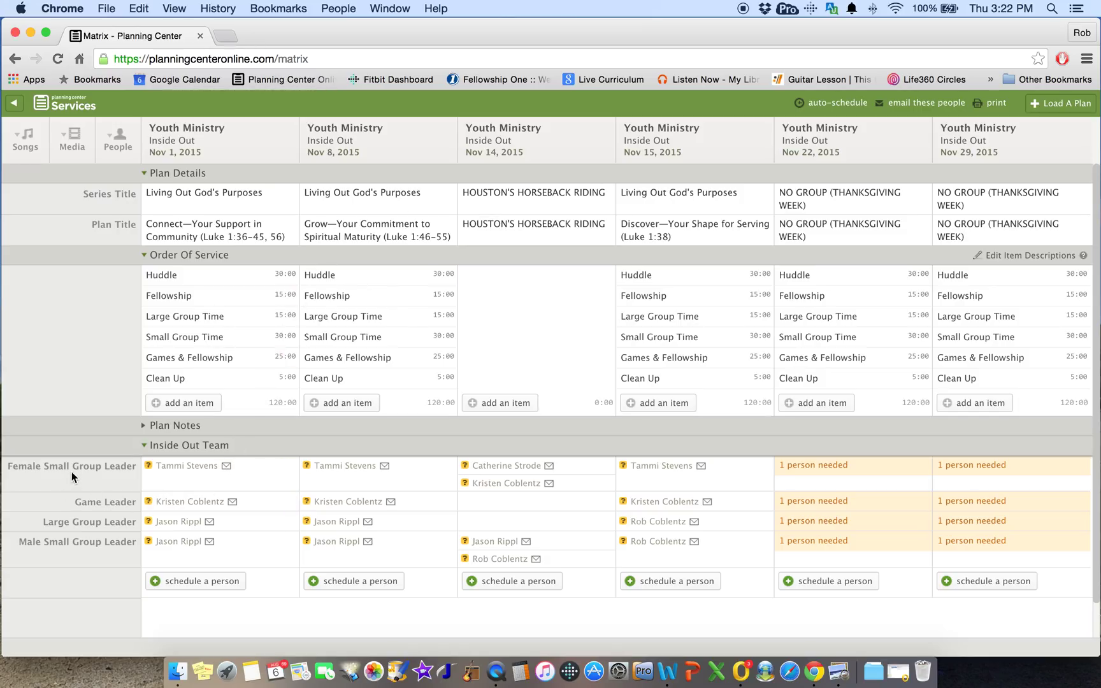
pyautogui.moveTo(356, 483)
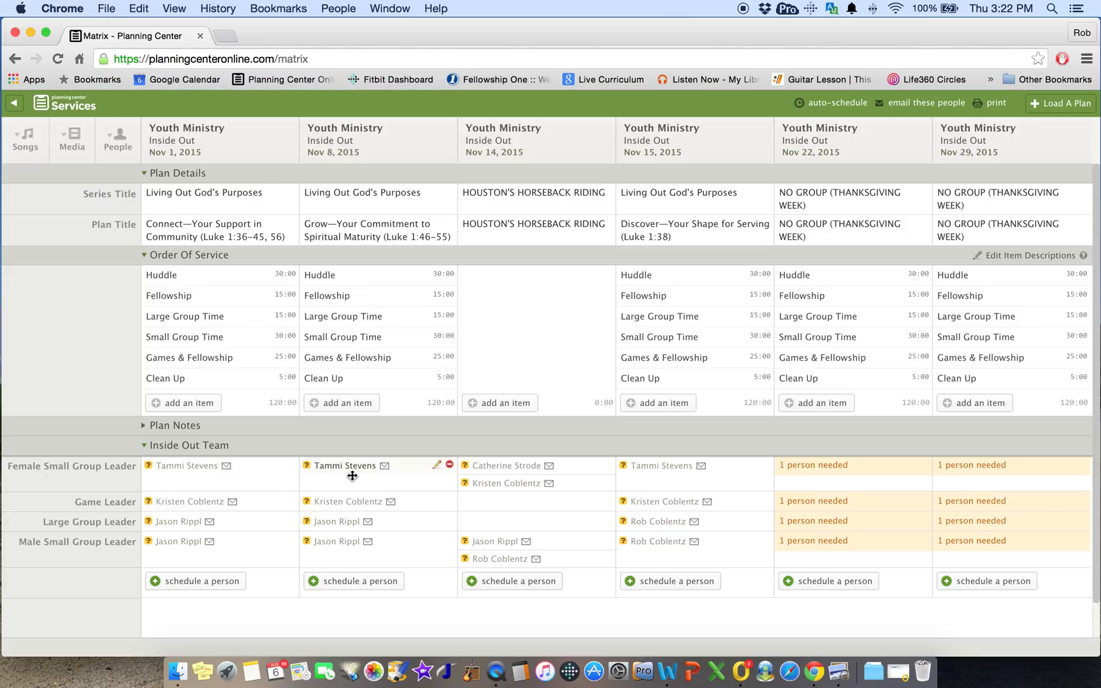
pyautogui.moveTo(309, 502)
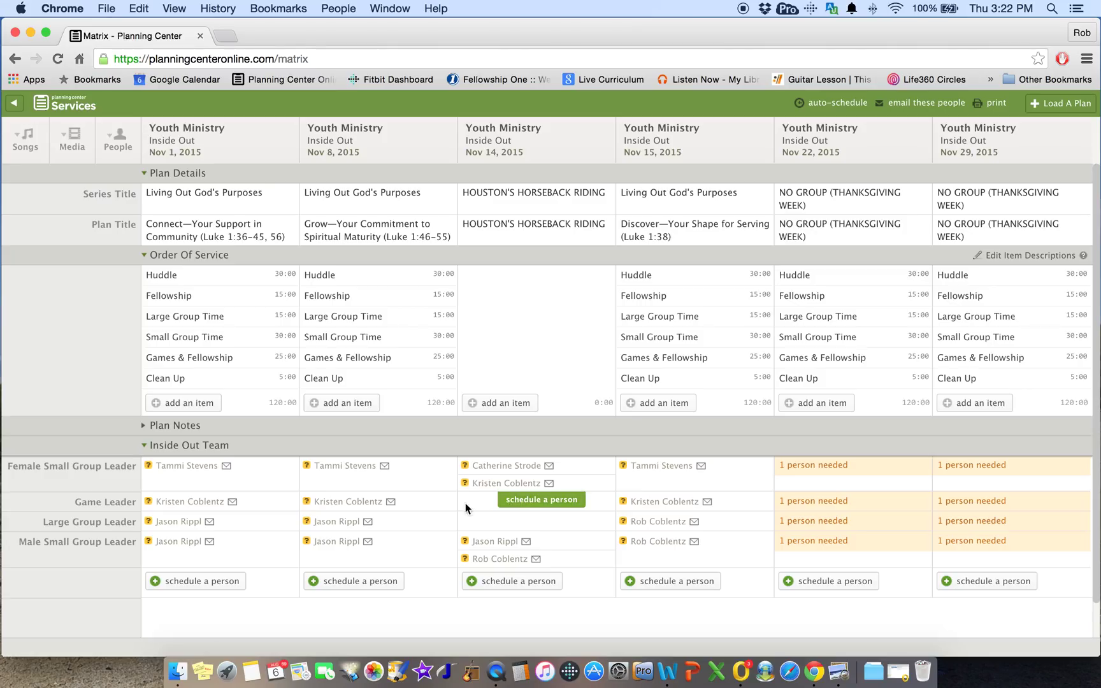
pyautogui.moveTo(494, 510)
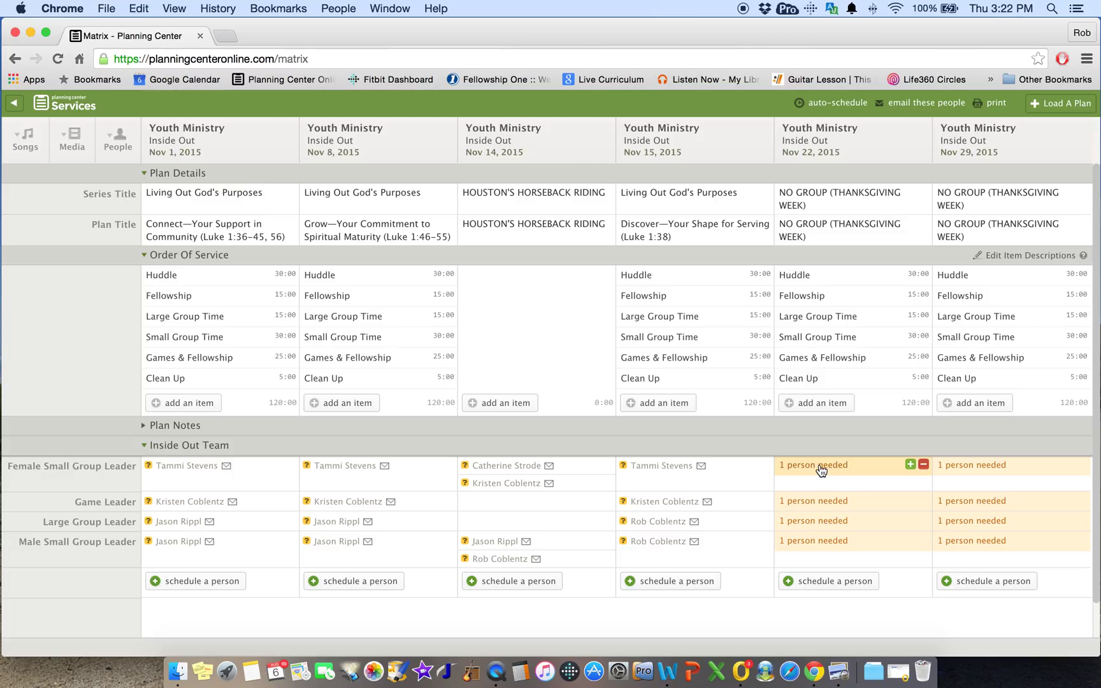
pyautogui.moveTo(899, 480)
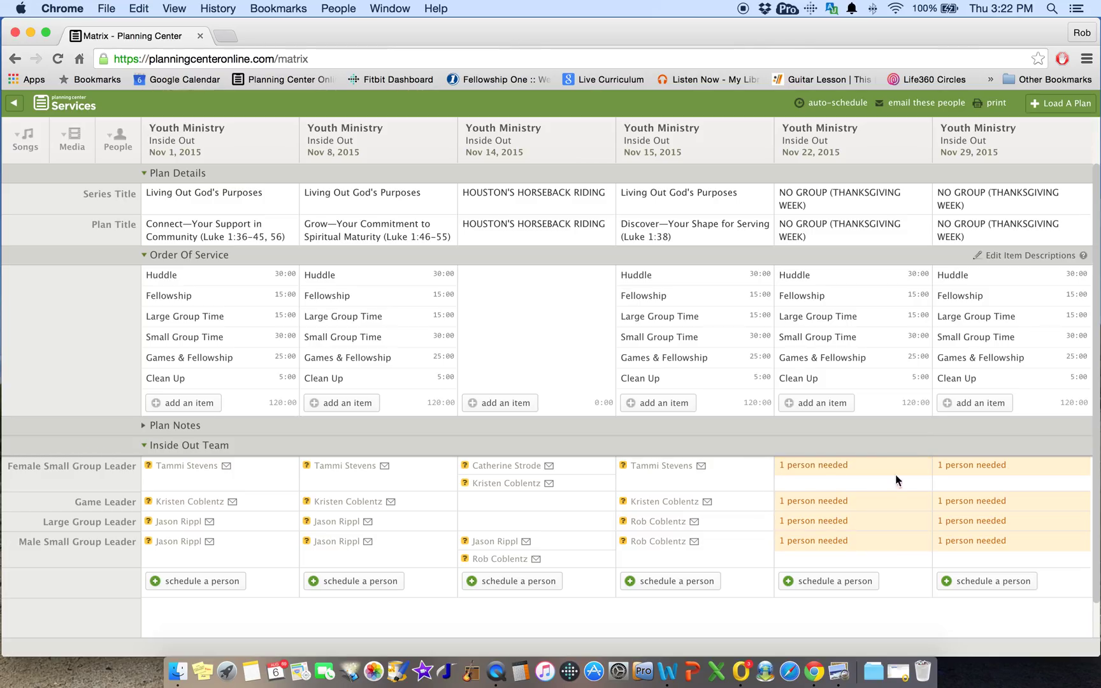
pyautogui.click(845, 465)
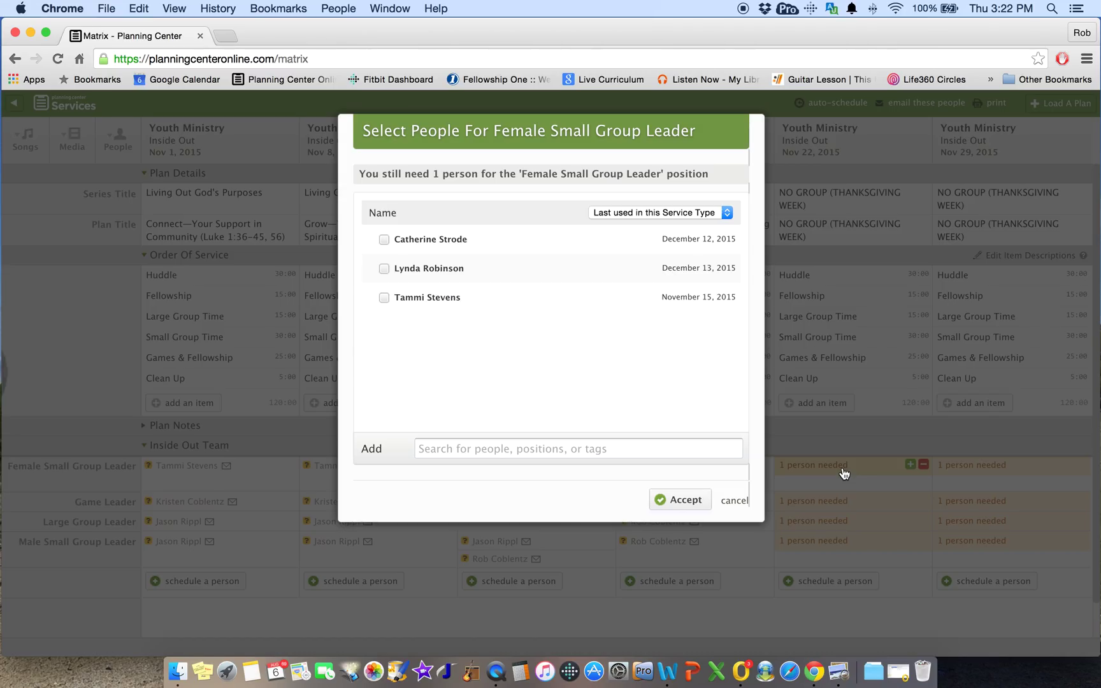
pyautogui.moveTo(701, 492)
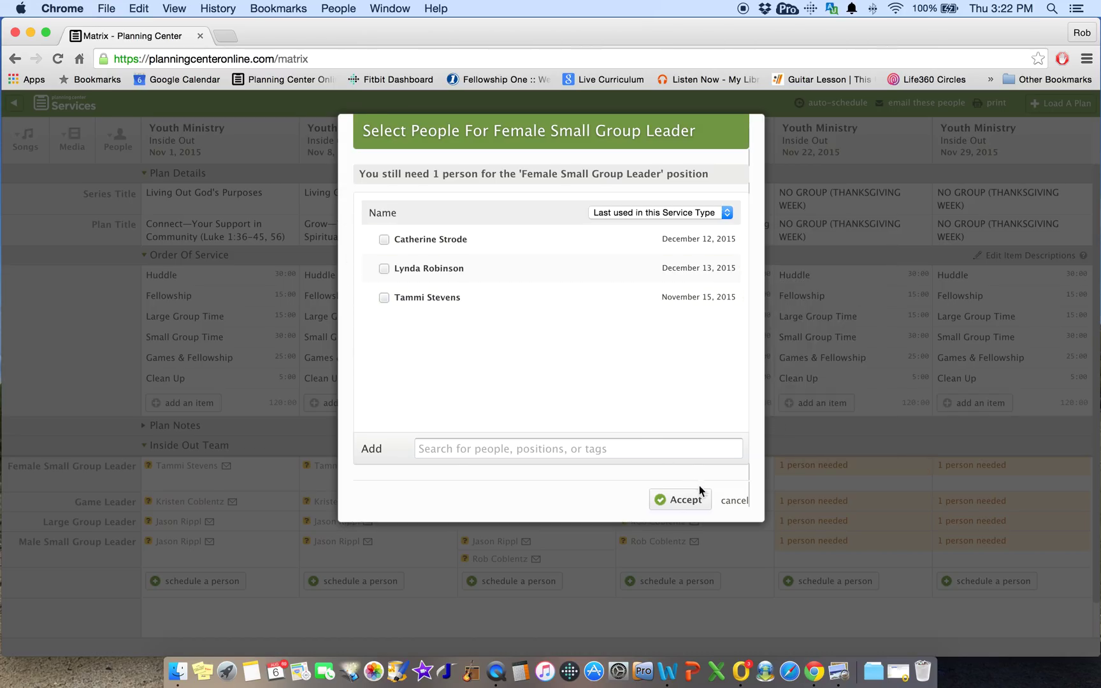
pyautogui.click(681, 499)
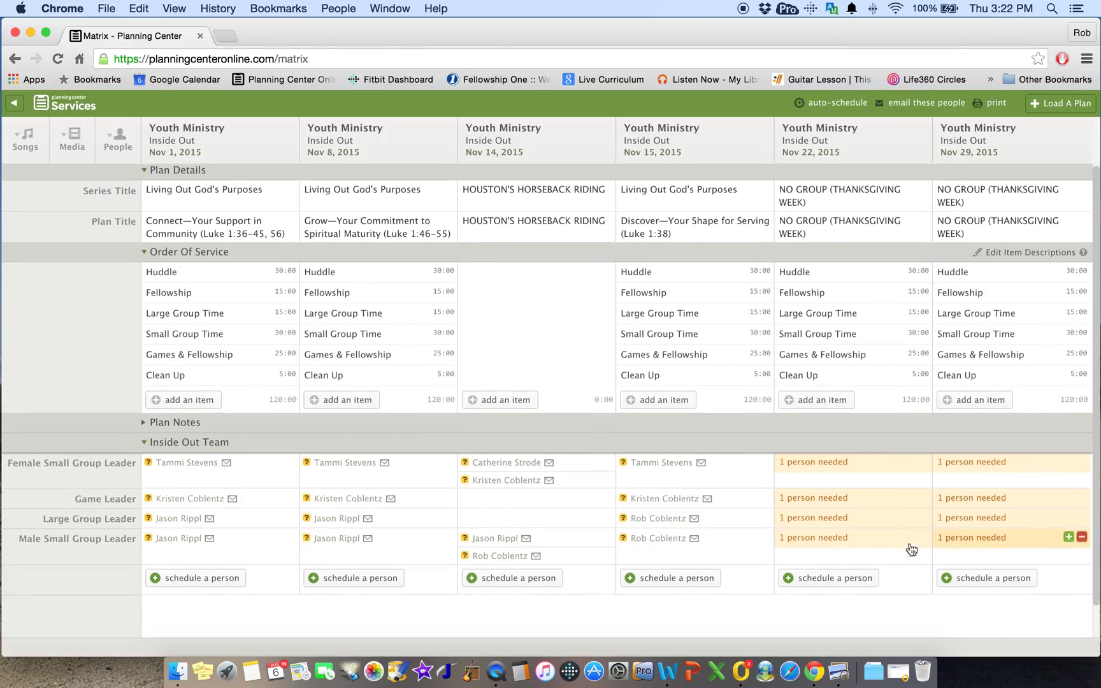
pyautogui.moveTo(169, 524)
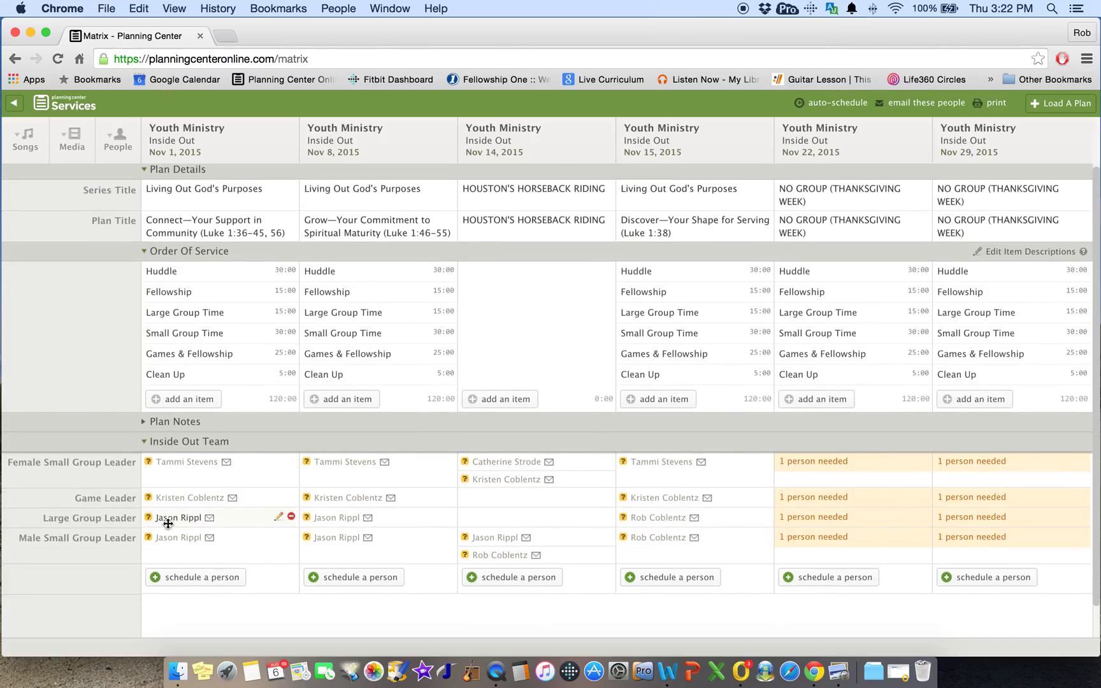
pyautogui.scroll(-3)
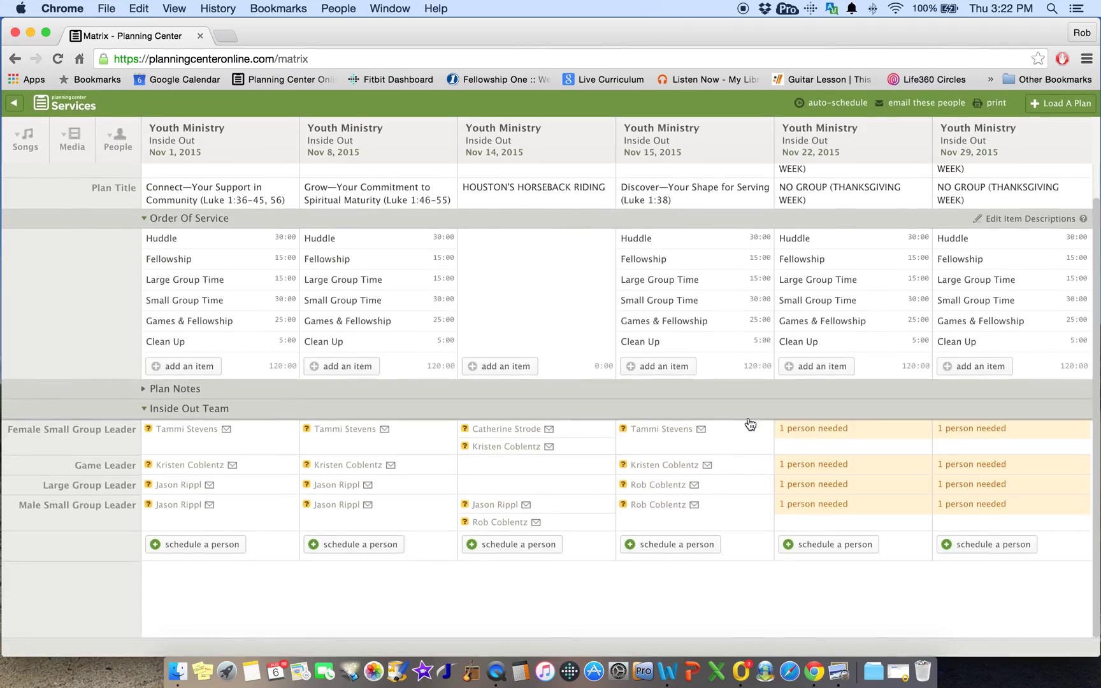